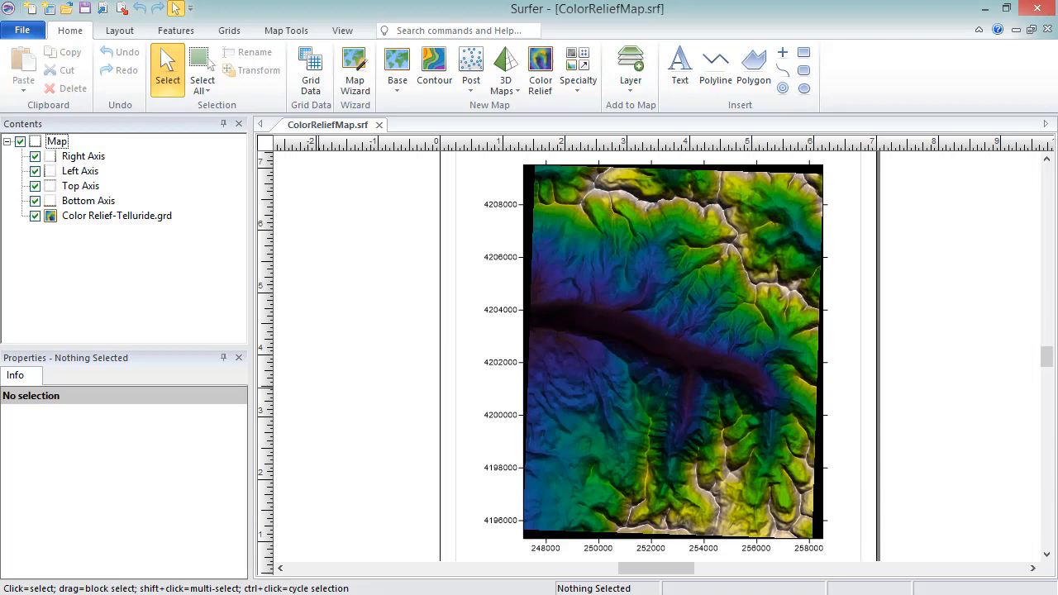
Step: Select the Telluride map in Contents and show its Scale settings
left_click(115, 215)
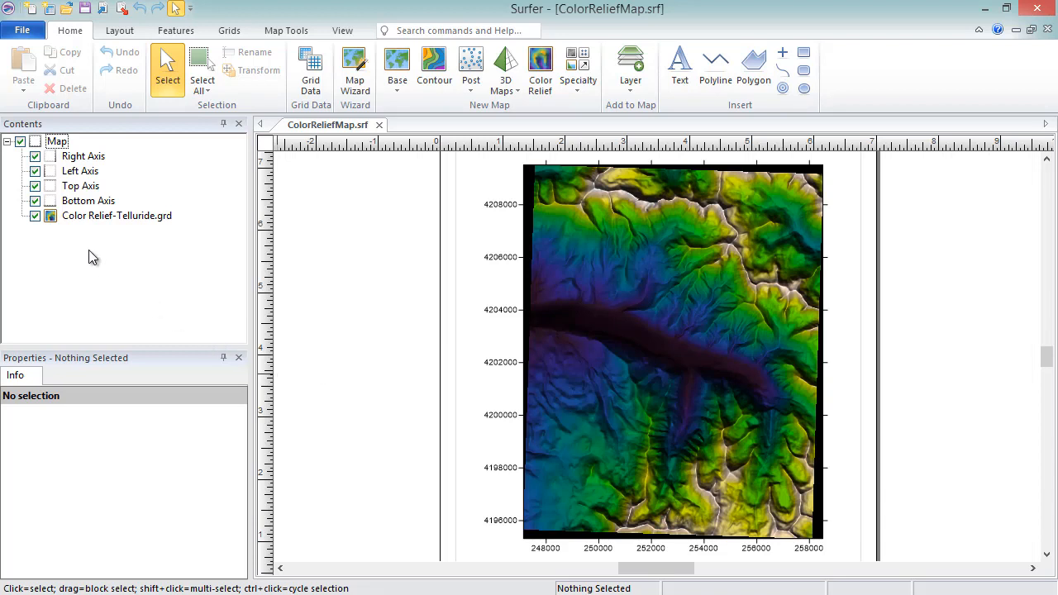
left_click(57, 141)
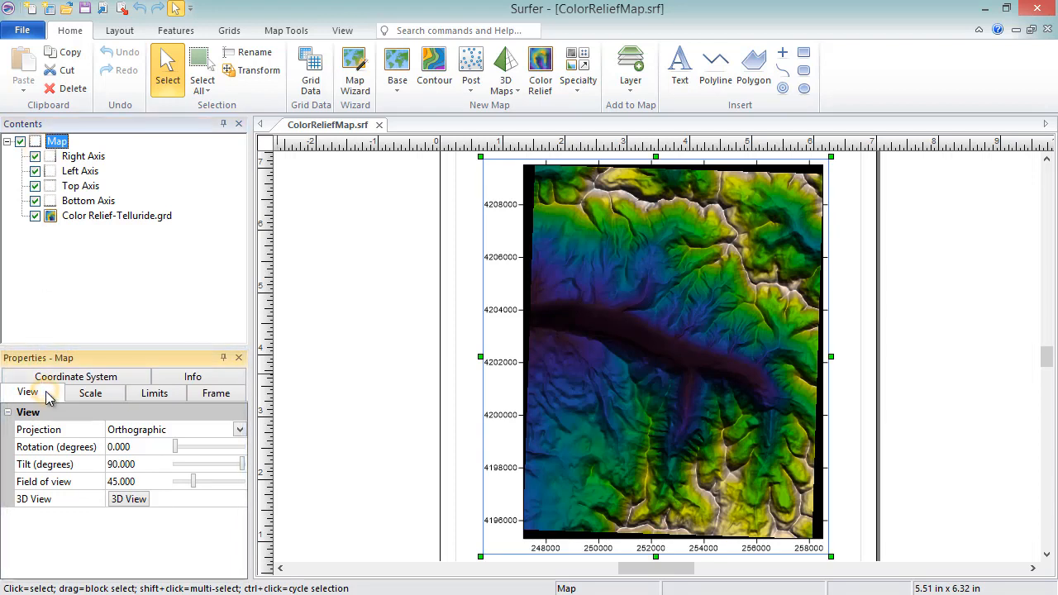
left_click(56, 446)
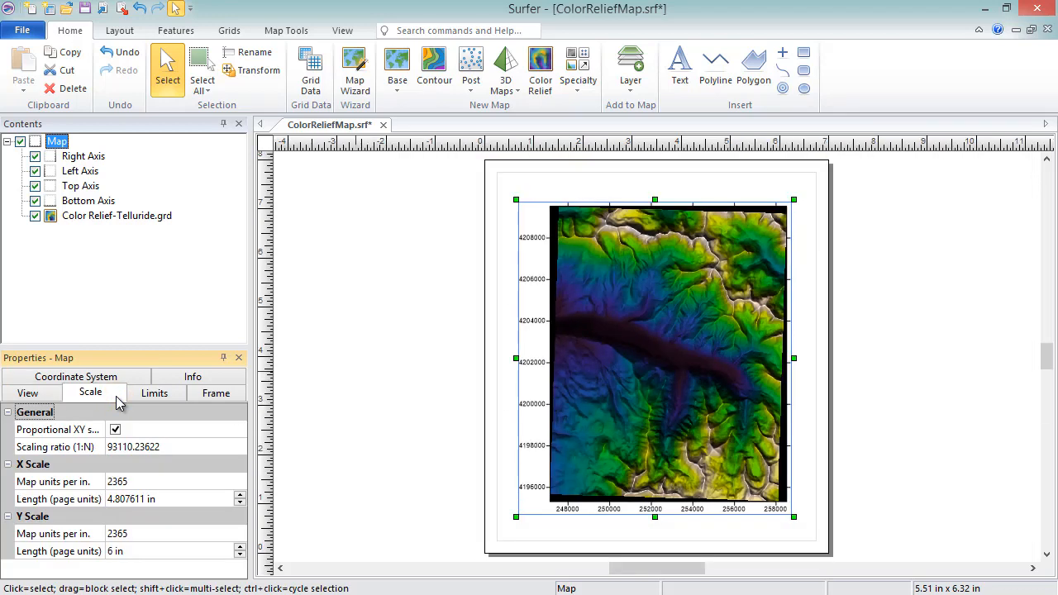
Step: Set the scaling ratio to 1:85000, shrinking the map to about 5.3 by 6.6 inches
left_click(58, 430)
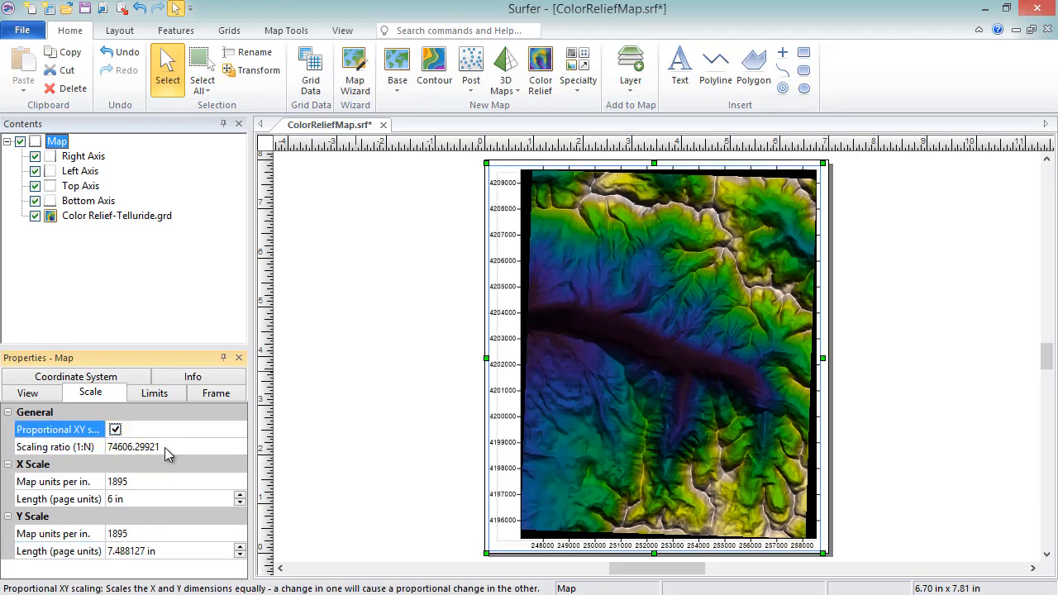
left_click(132, 446)
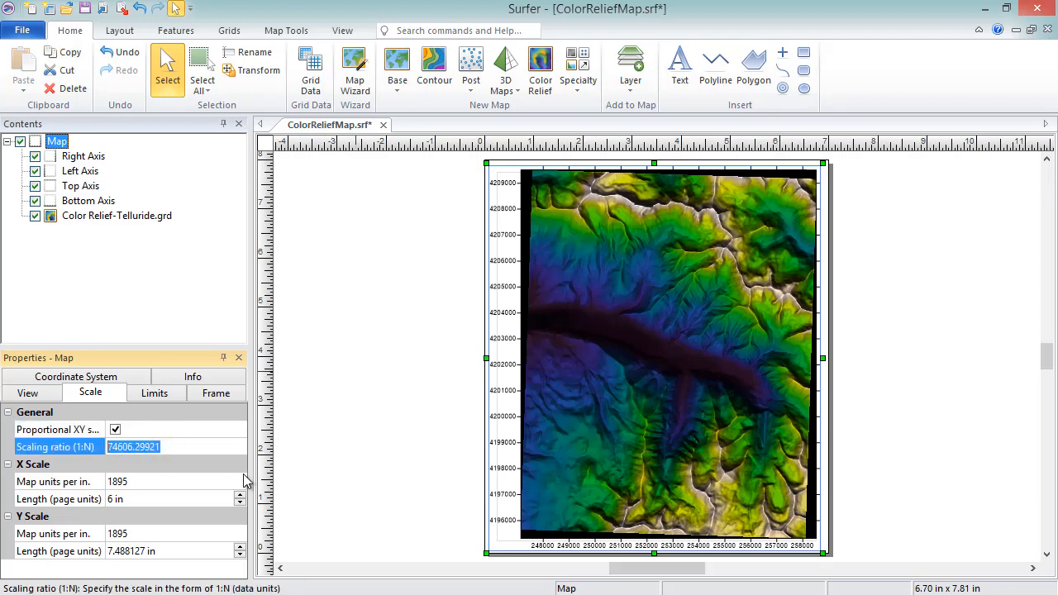
type("85000")
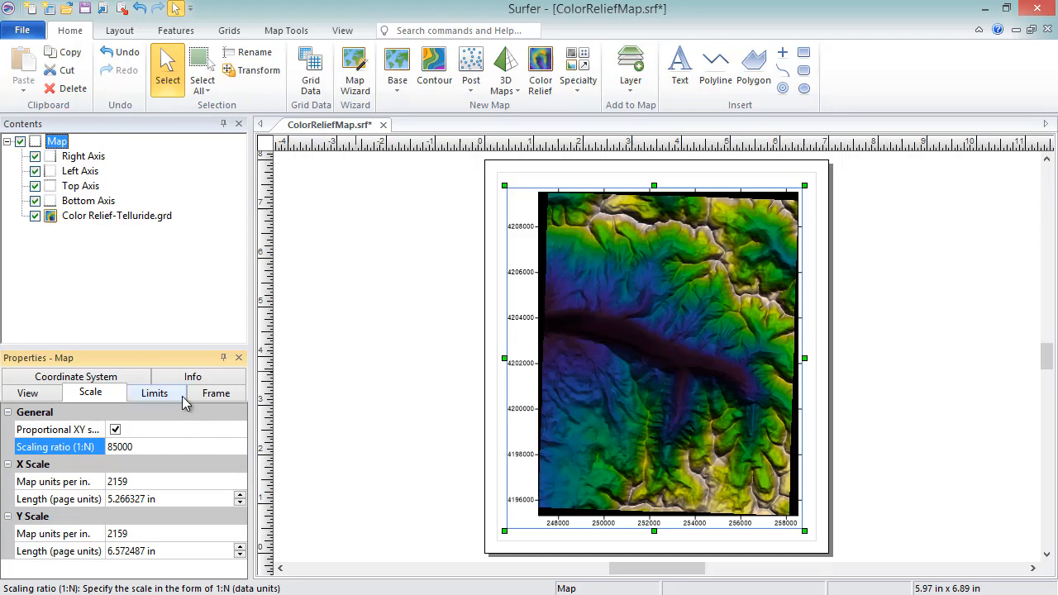
Step: Set yMax to 4210010 in Limits, enlarging the map to about 6.5 by 7.4 inches
left_click(155, 393)
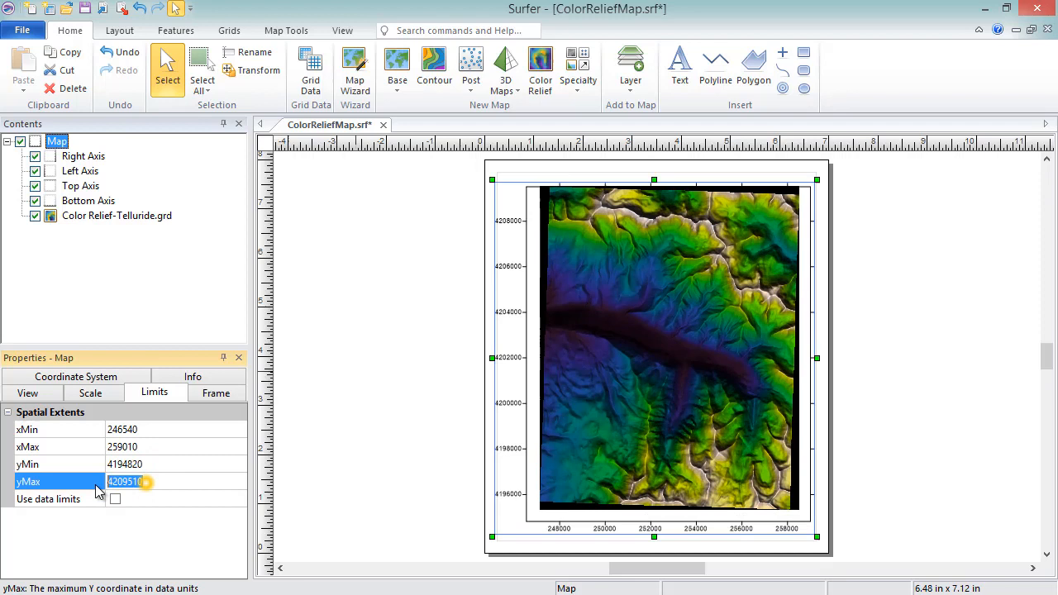
type("4210010")
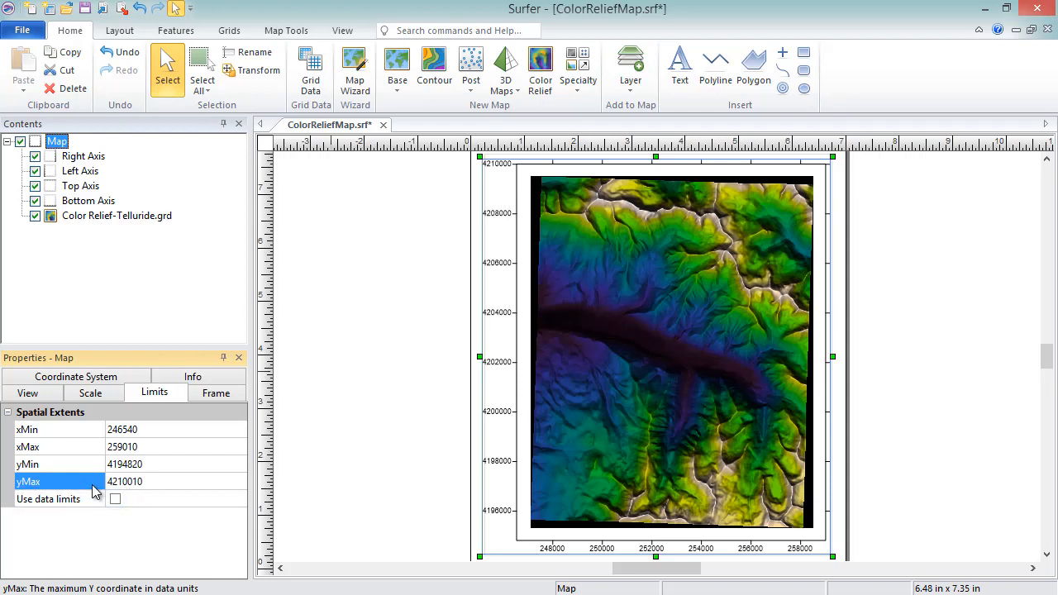
left_click(215, 392)
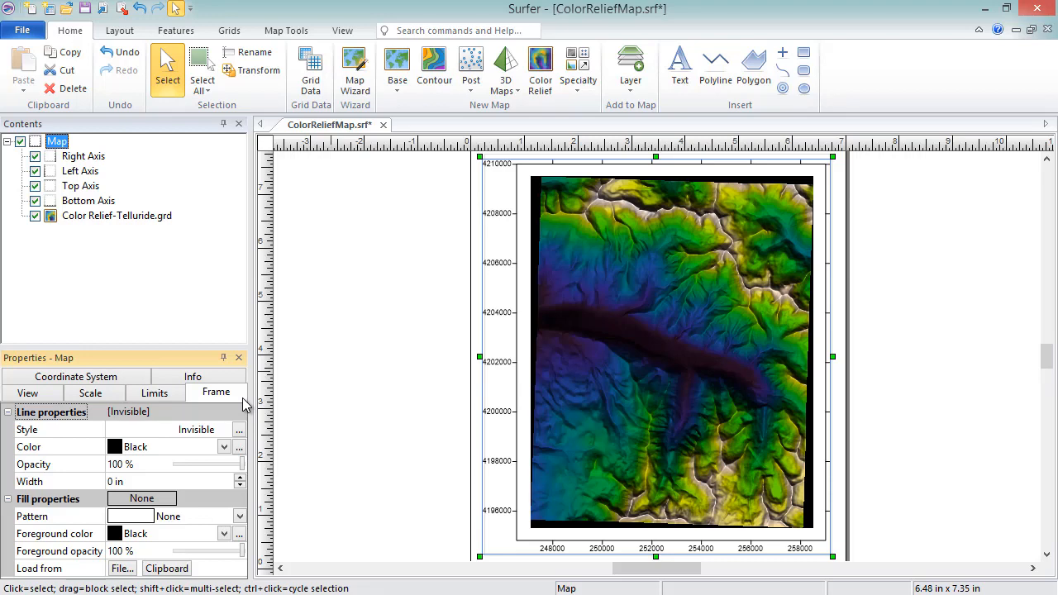
Step: Make the frame line solid green at 0.05 in width with a hatched fill pattern
left_click(238, 430)
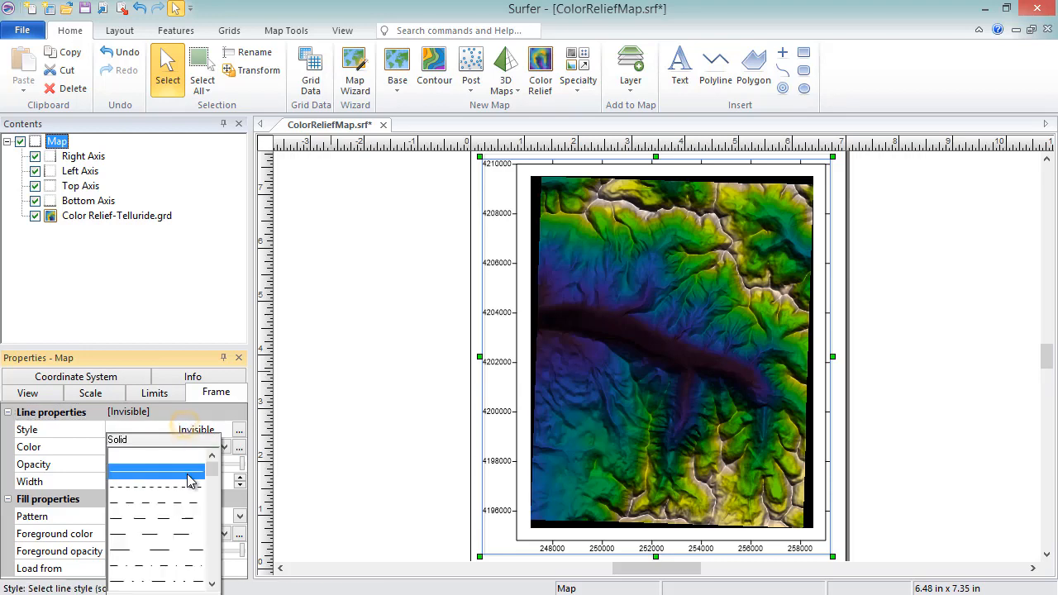
left_click(157, 471)
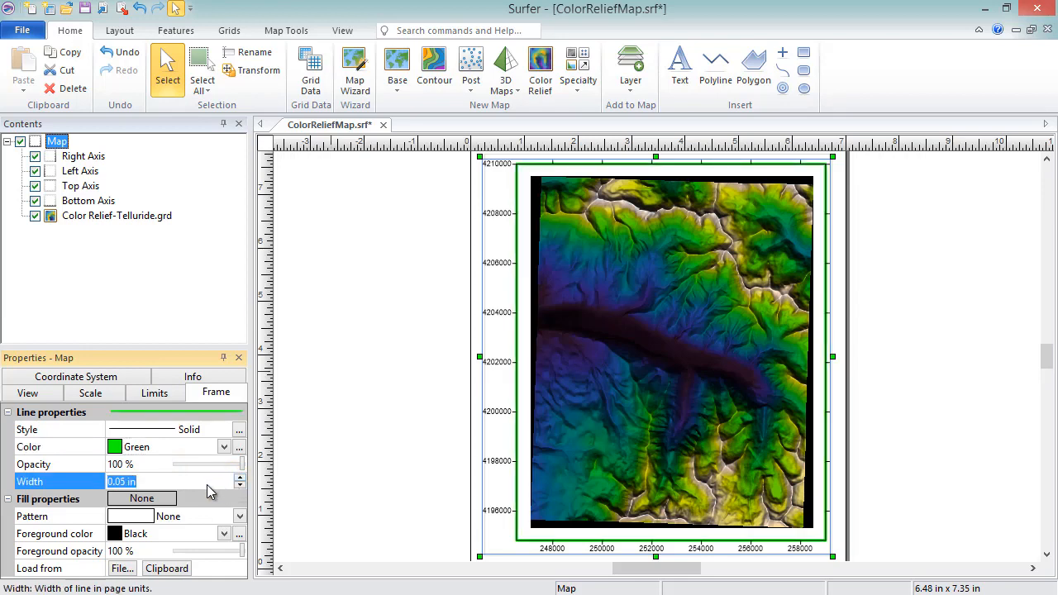
left_click(238, 516)
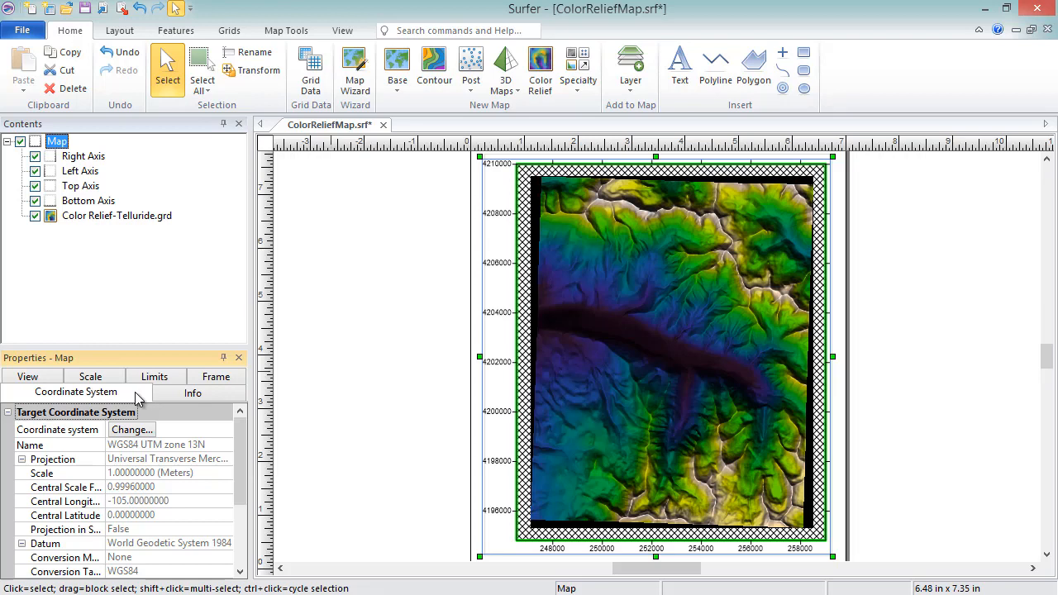
Step: Review the WGS84 UTM zone 13N coordinate system and show the empty Info attributes
left_click(30, 444)
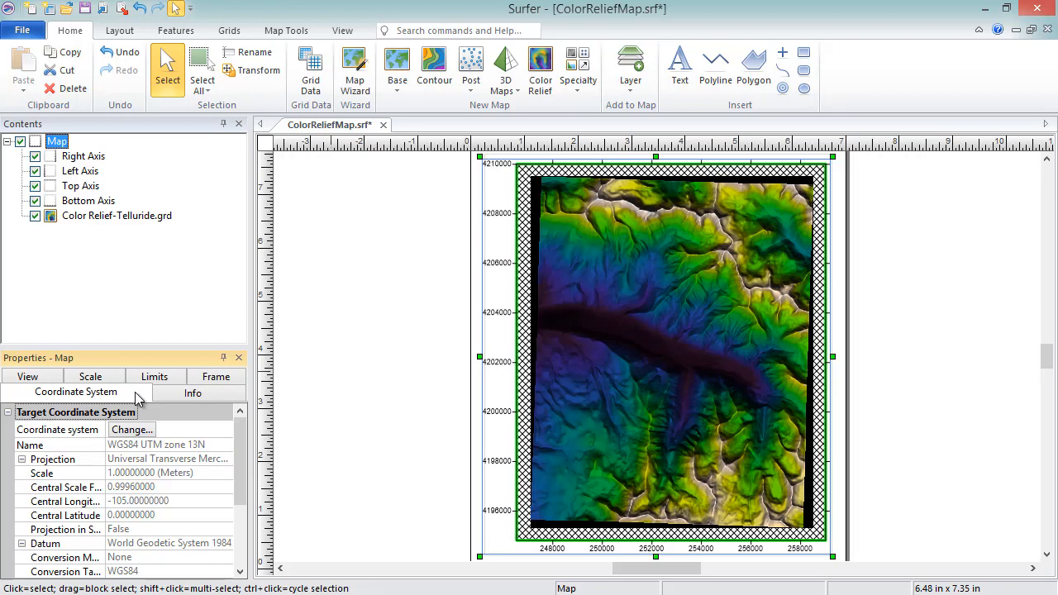
mouse_move(159, 430)
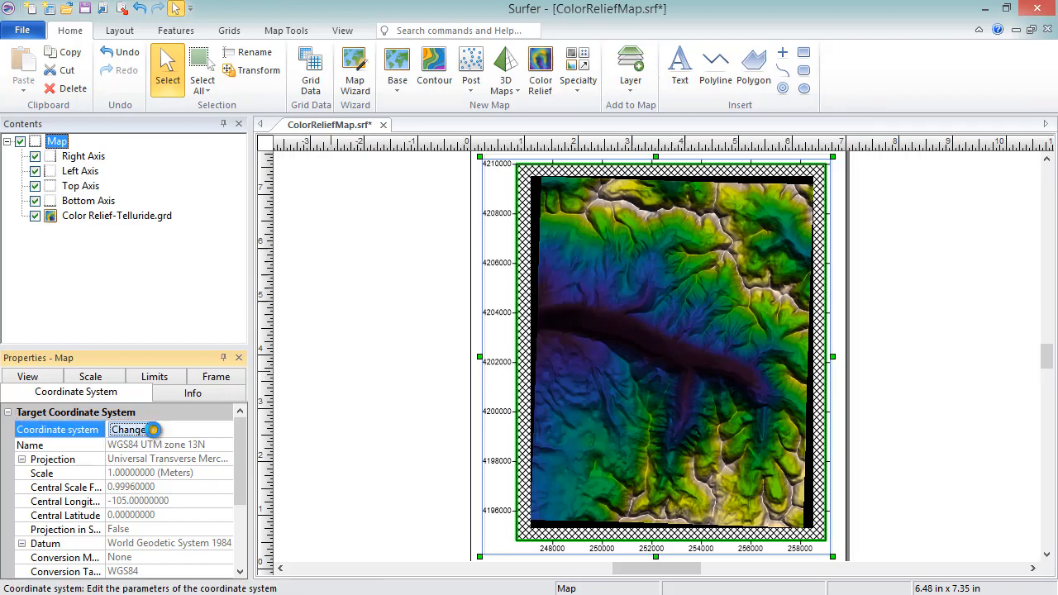
left_click(129, 430)
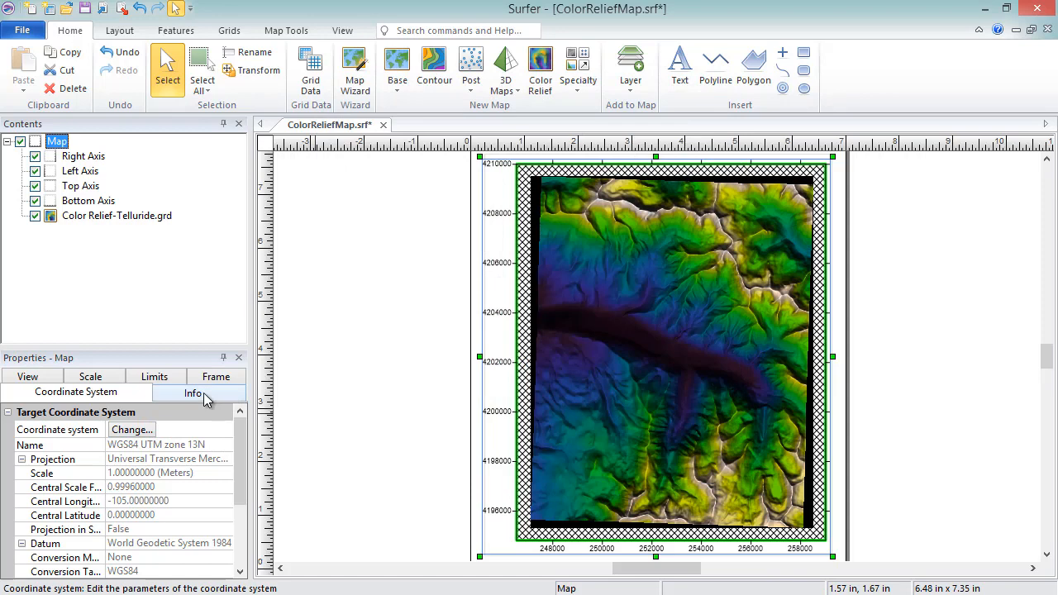
left_click(191, 391)
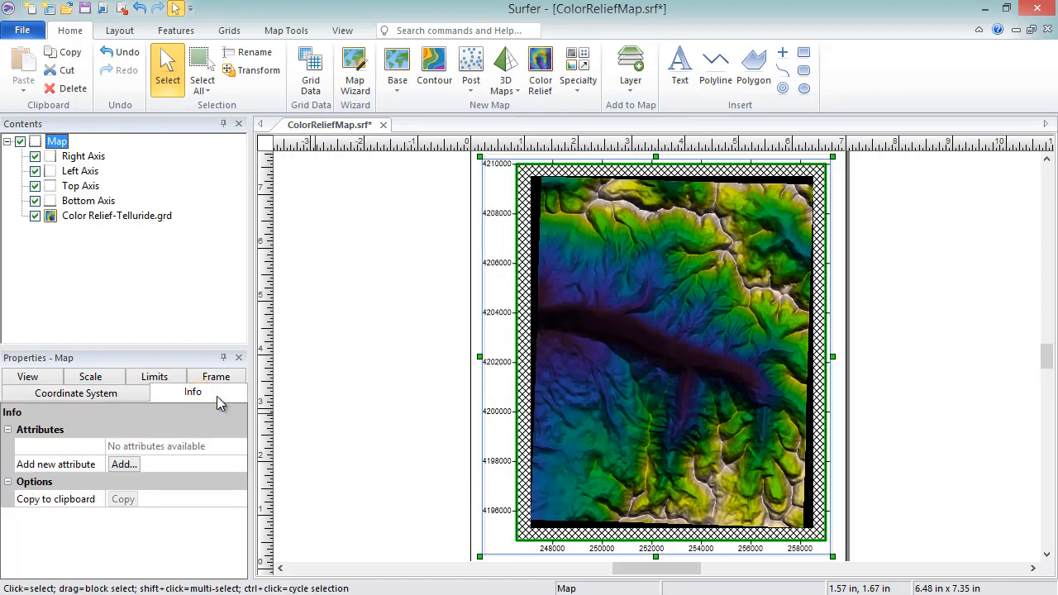